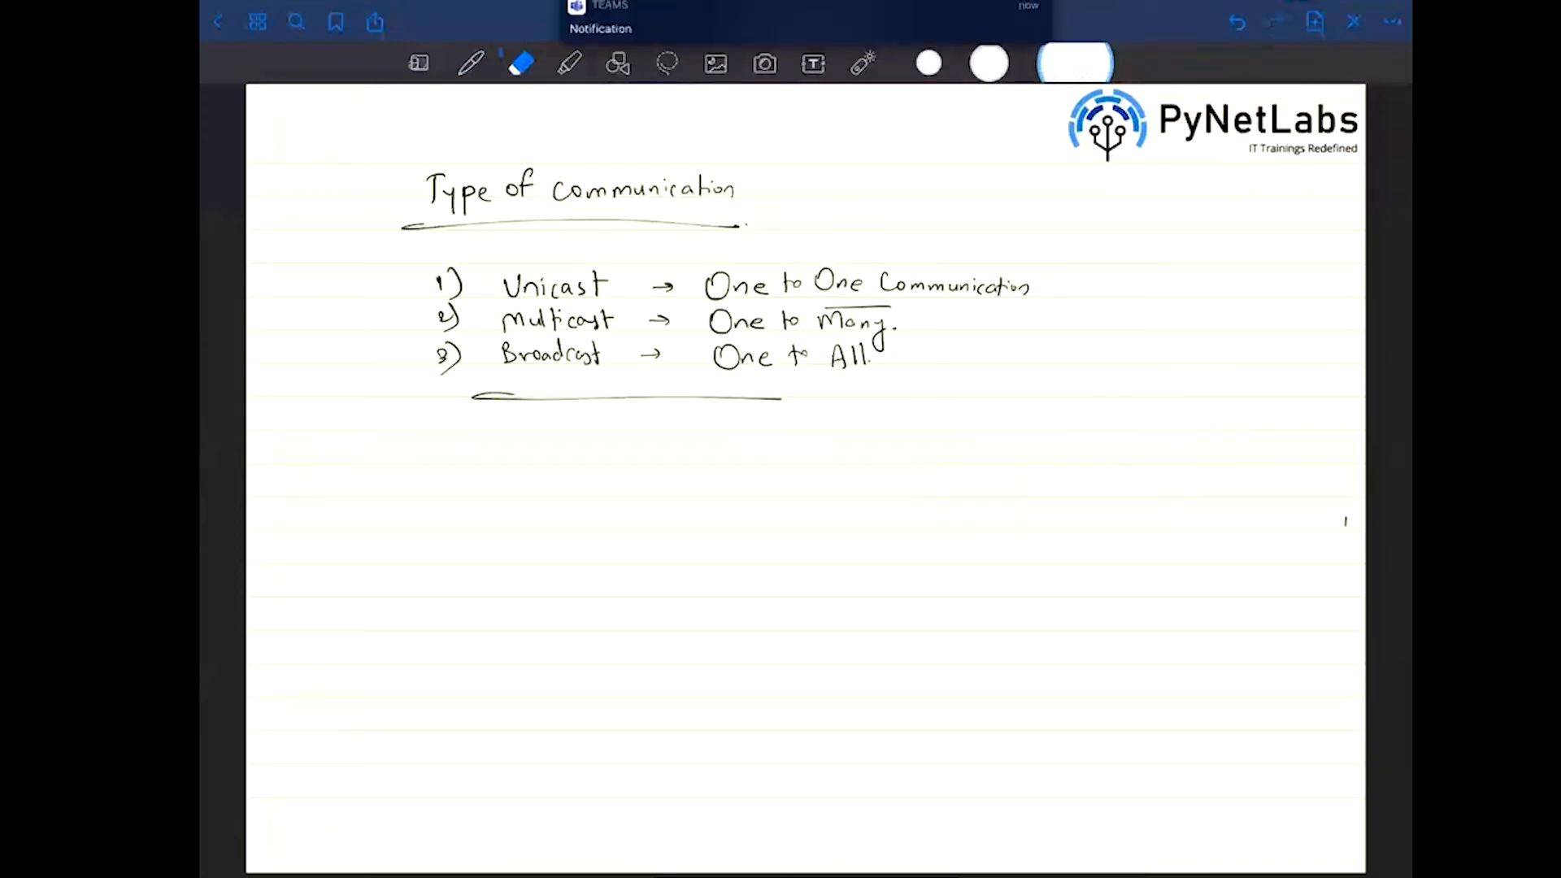
Handwrite the underlined 'Cabling' heading with 1) Copper and 2) Fibre, then an arrow and '1)' beside Copper.
text(Cabling)
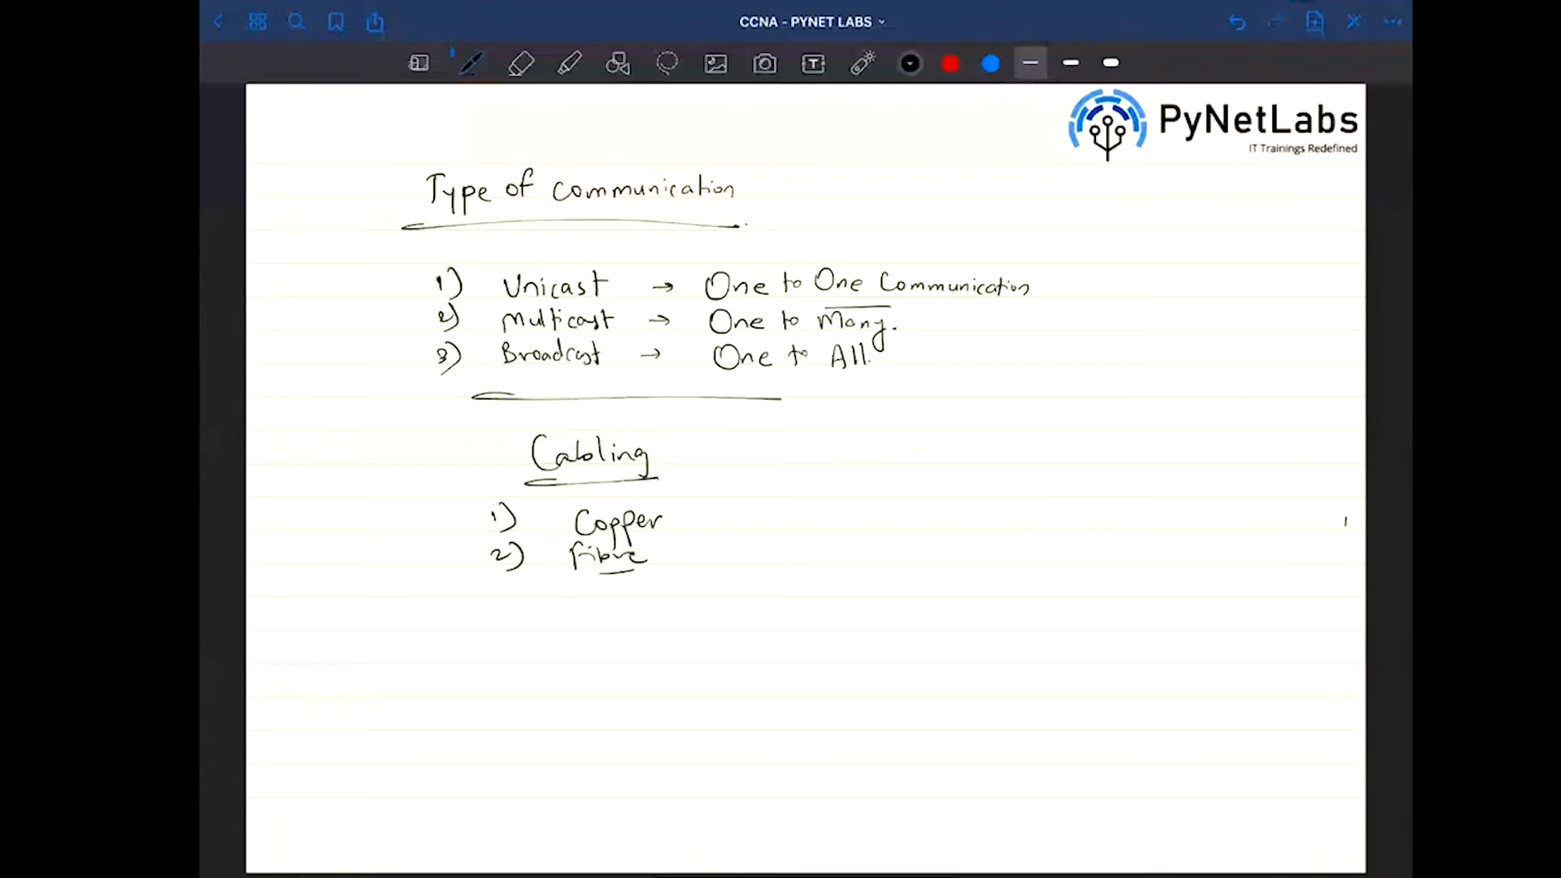
drag(686, 517, 797, 517)
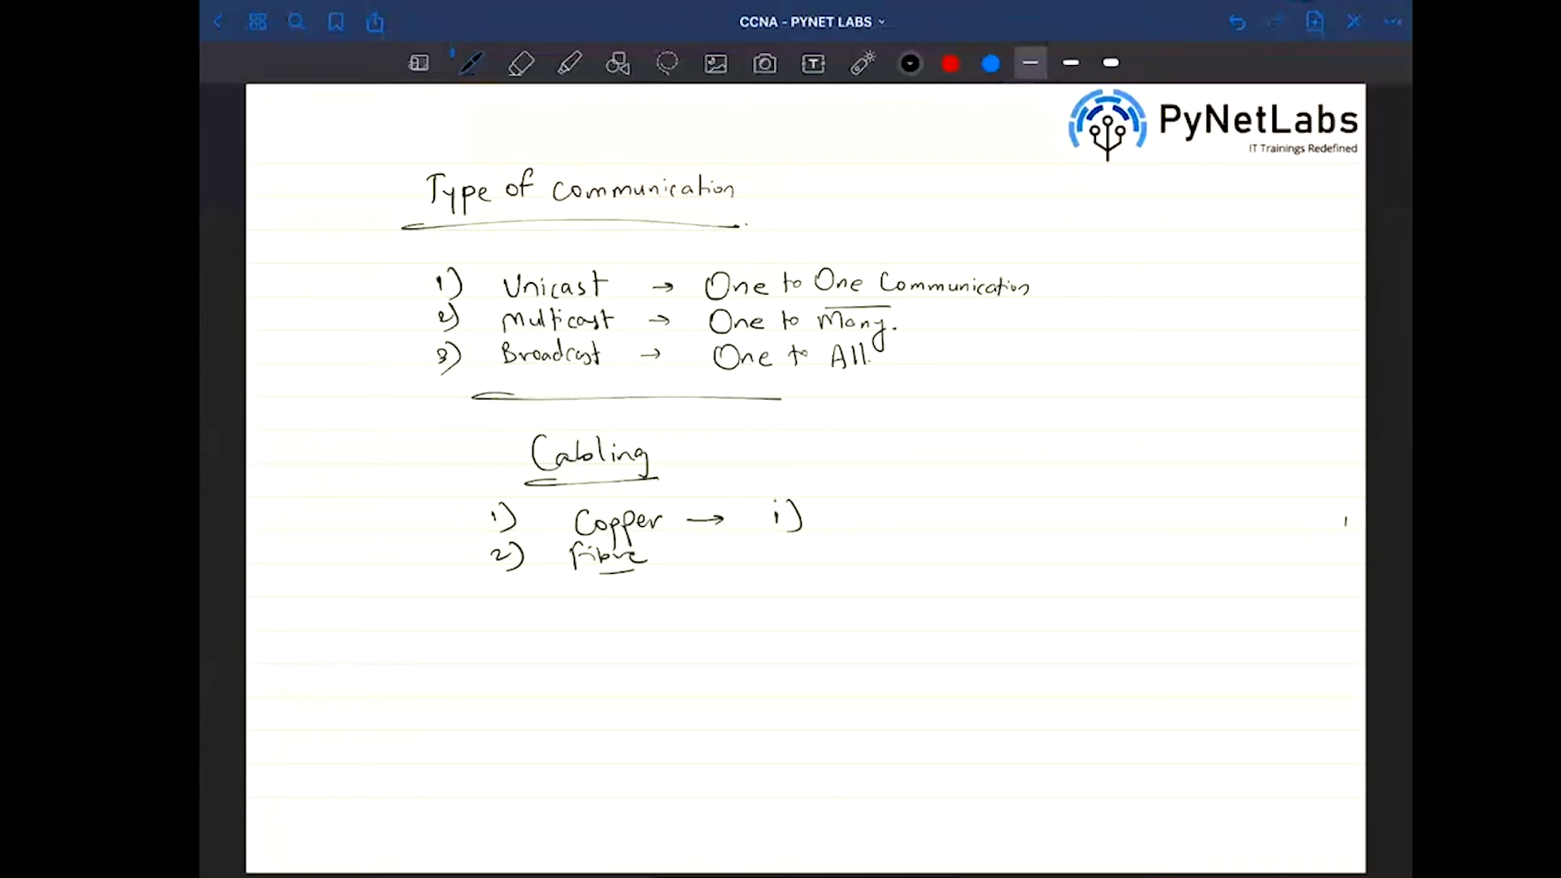